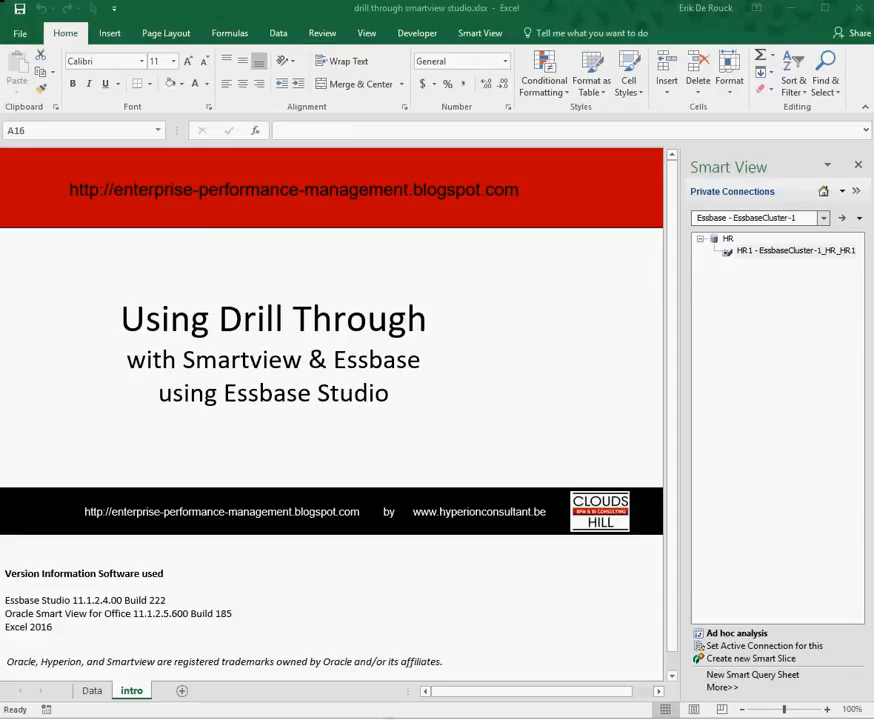
Switch from the intro title sheet to the Data sheet holding the Essbase ad hoc grid
{"action": "left_click", "coordinate": [92, 690]}
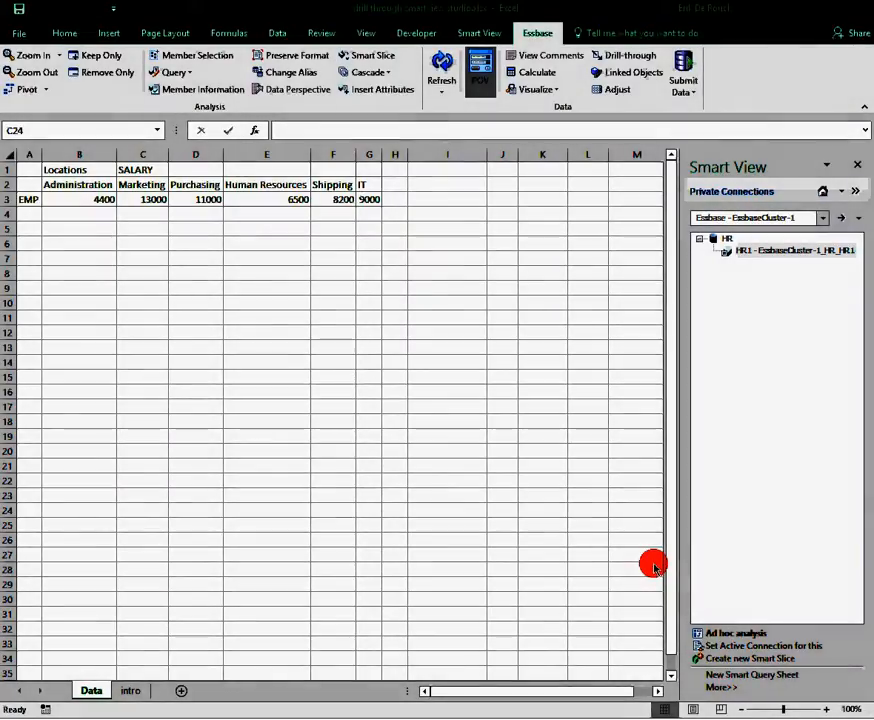
{"action": "mouse_move", "coordinate": [272, 556]}
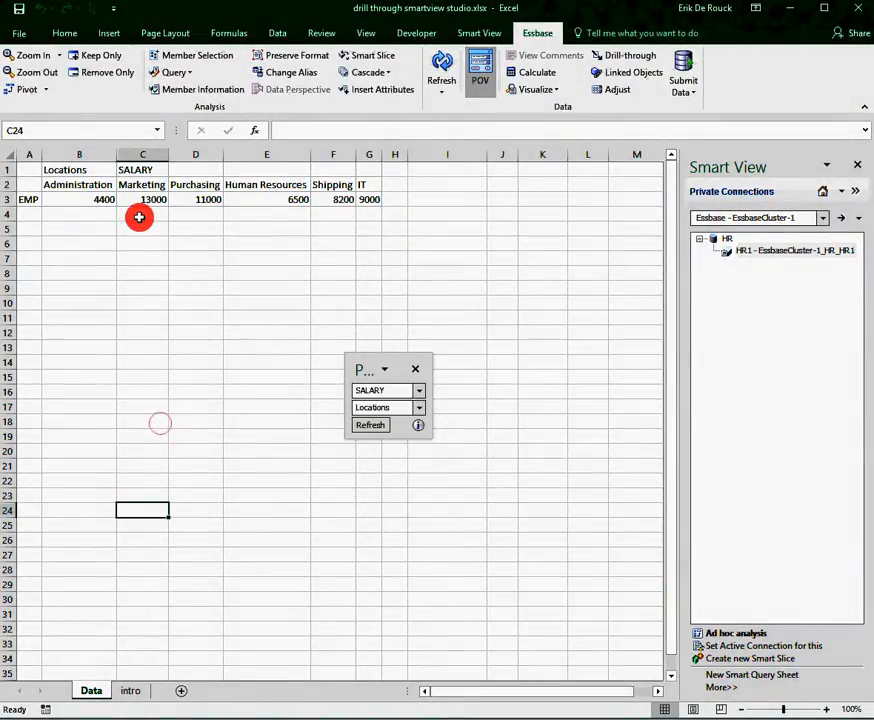
Select the EMP member in cell A3 and zoom in to expand it into individual employees
{"action": "left_click", "coordinate": [28, 200]}
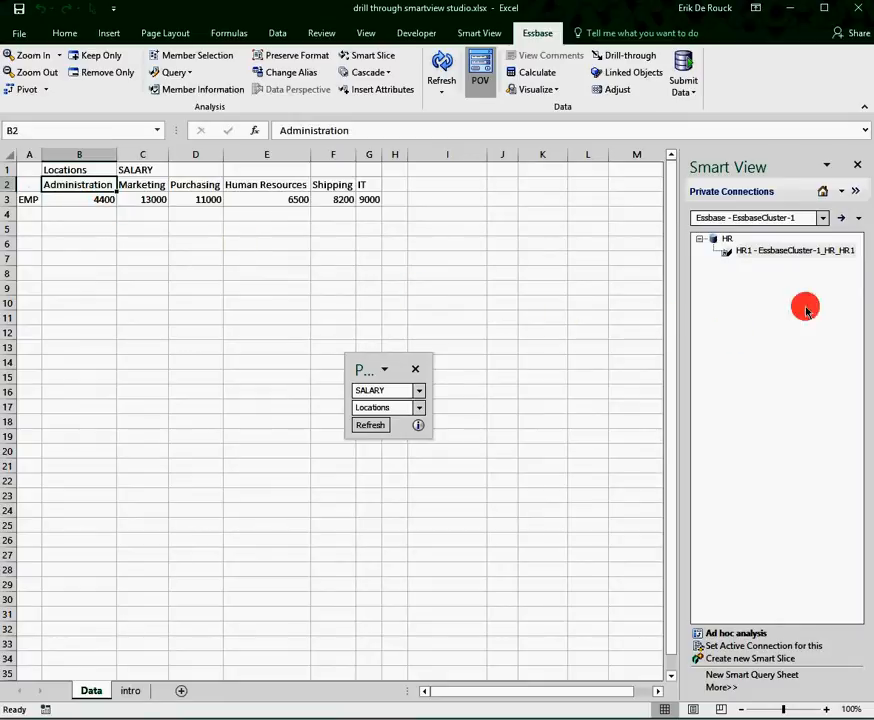
{"action": "mouse_move", "coordinate": [750, 250]}
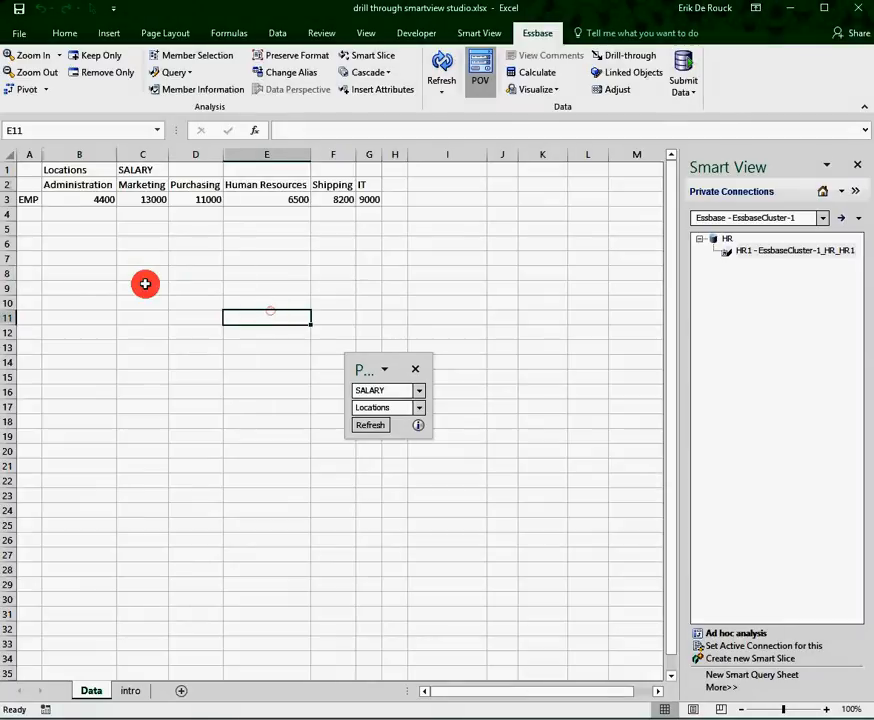
{"action": "left_click", "coordinate": [28, 200]}
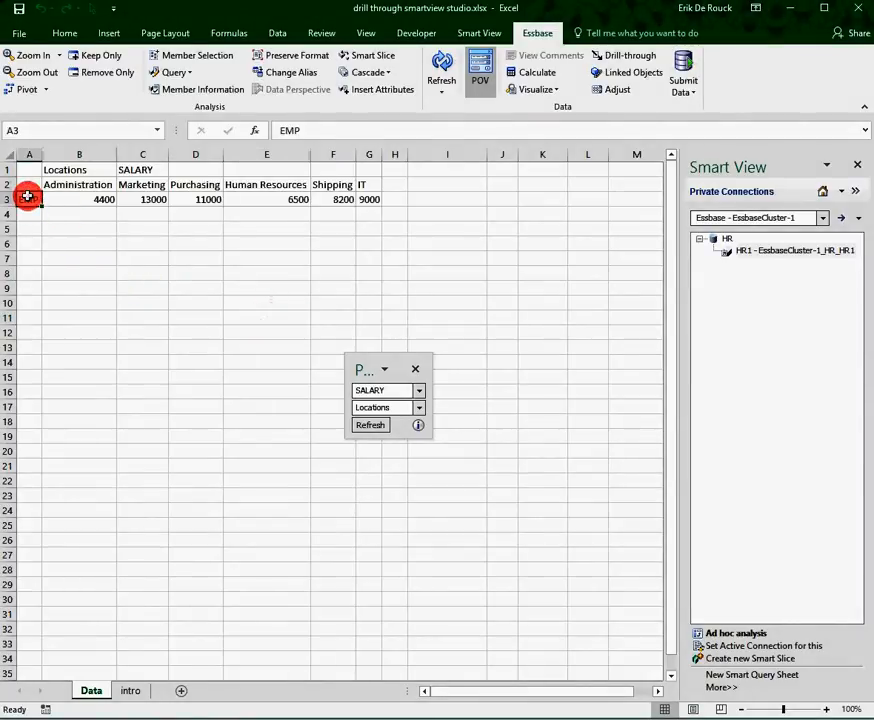
{"action": "double_click", "coordinate": [30, 200]}
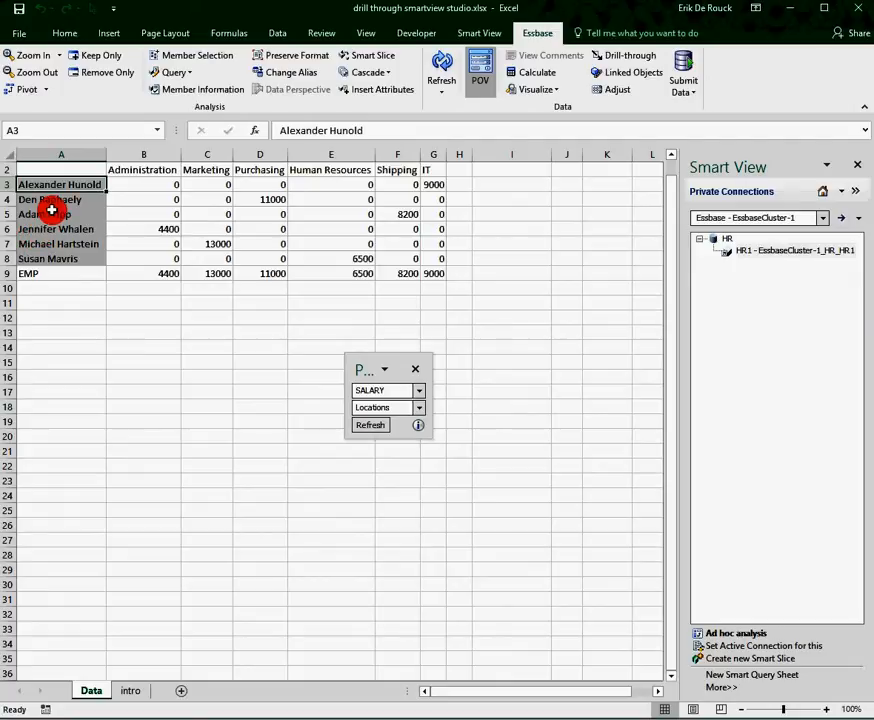
Drill through on the 8200 salary cell and review Adam Fripp's name and phone number on the new sheet
{"action": "left_click", "coordinate": [44, 214]}
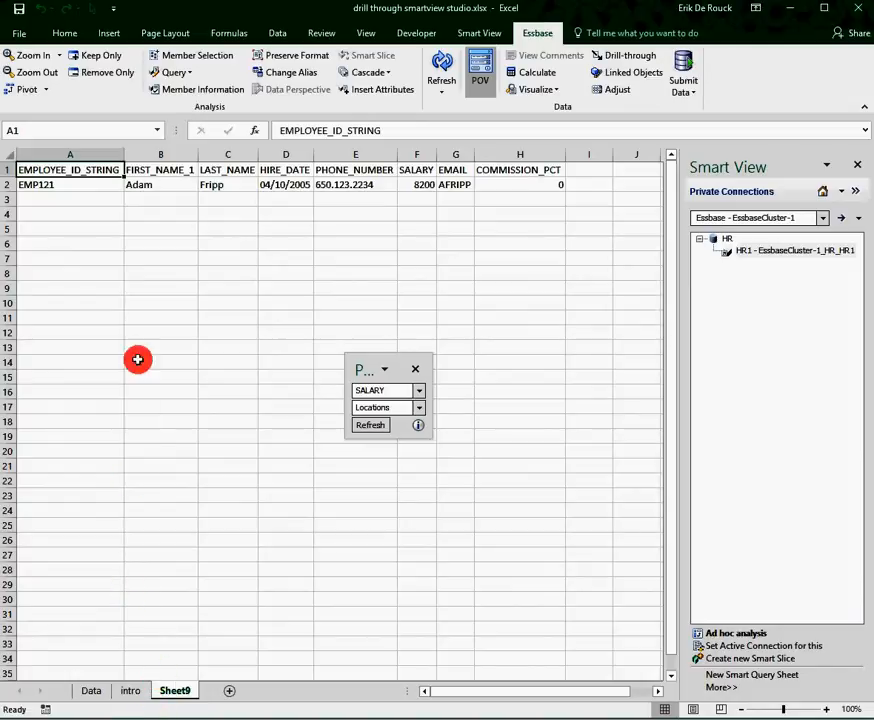
{"action": "left_click", "coordinate": [160, 184]}
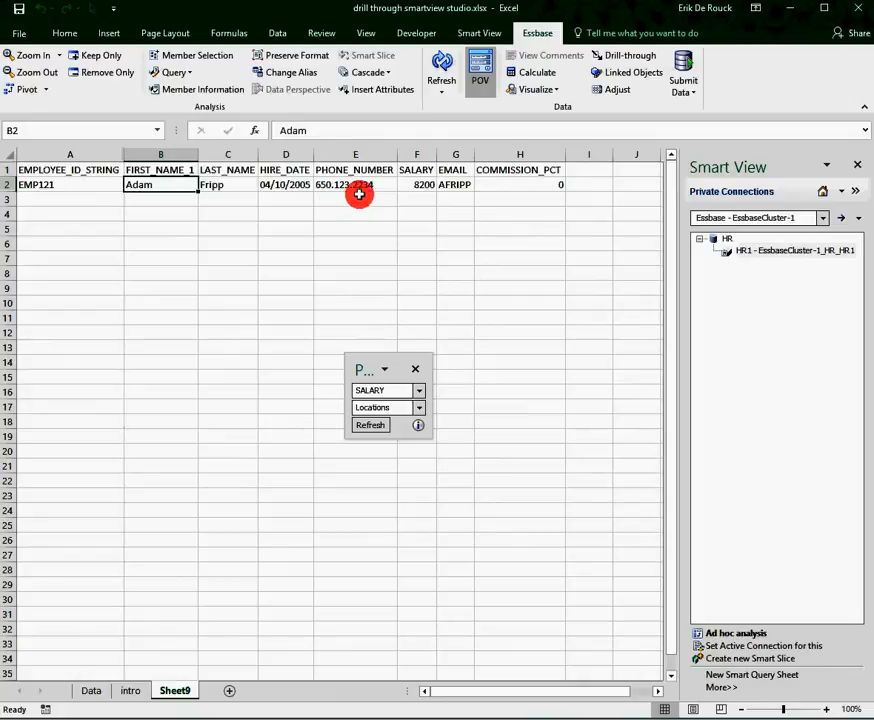
{"action": "left_click", "coordinate": [356, 184]}
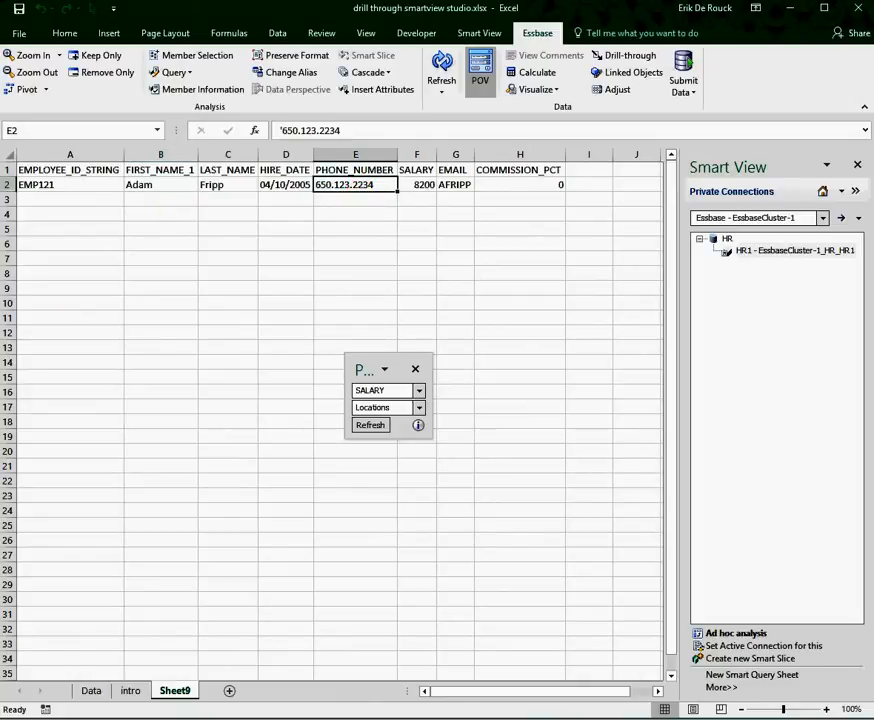